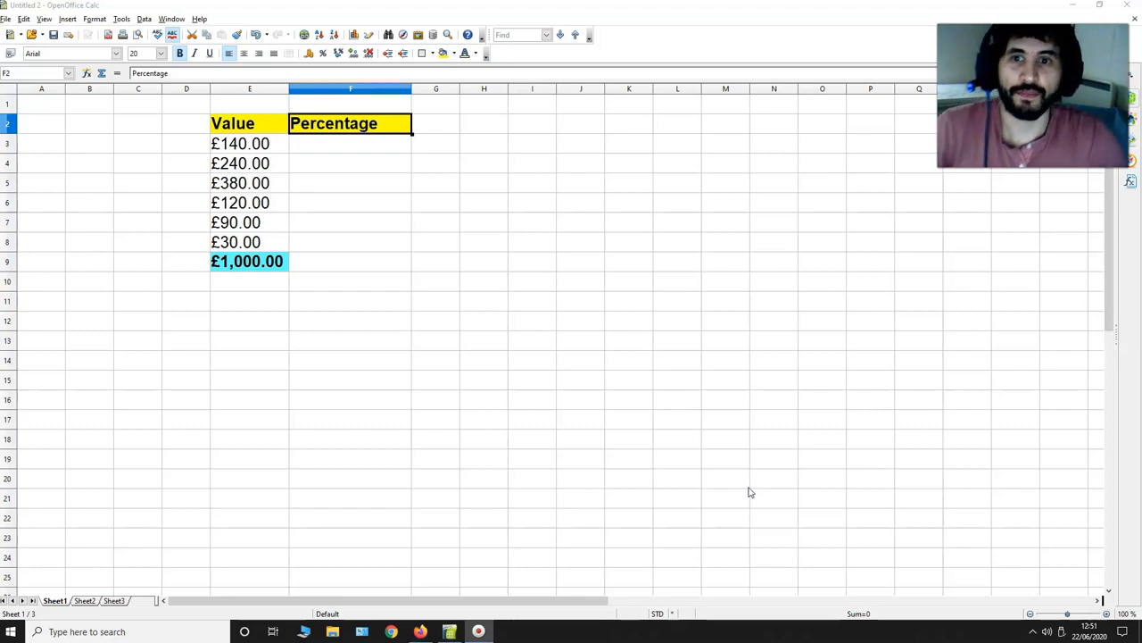
pyautogui.moveTo(360, 157)
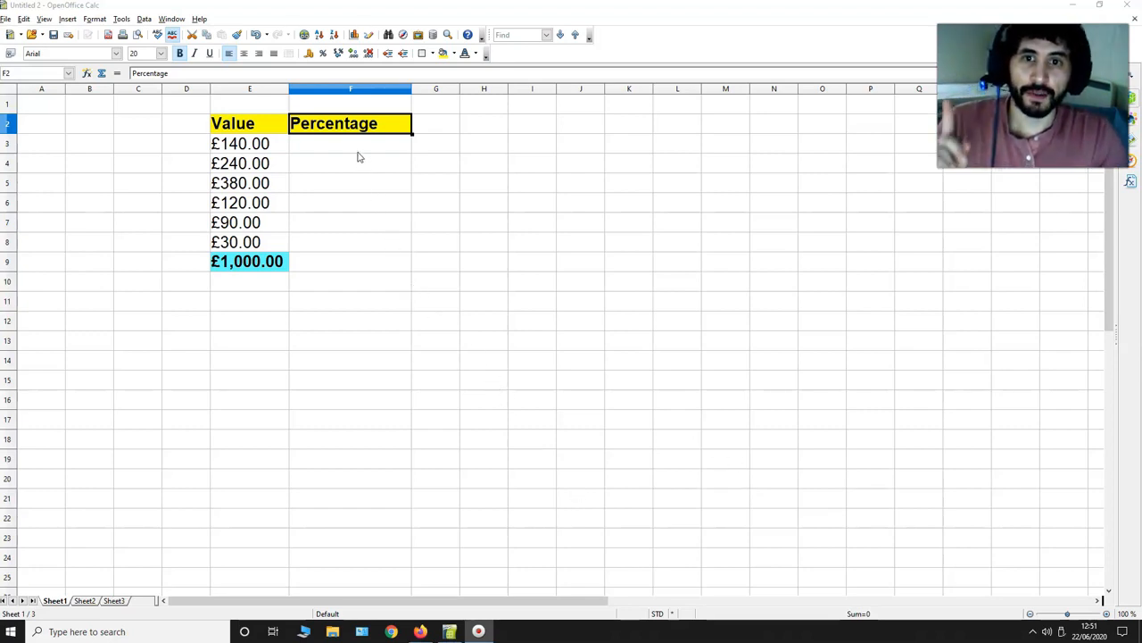
# Enter =SUM(E3/1000) in F3 to show the £140 share as 0.14
pyautogui.click(350, 142)
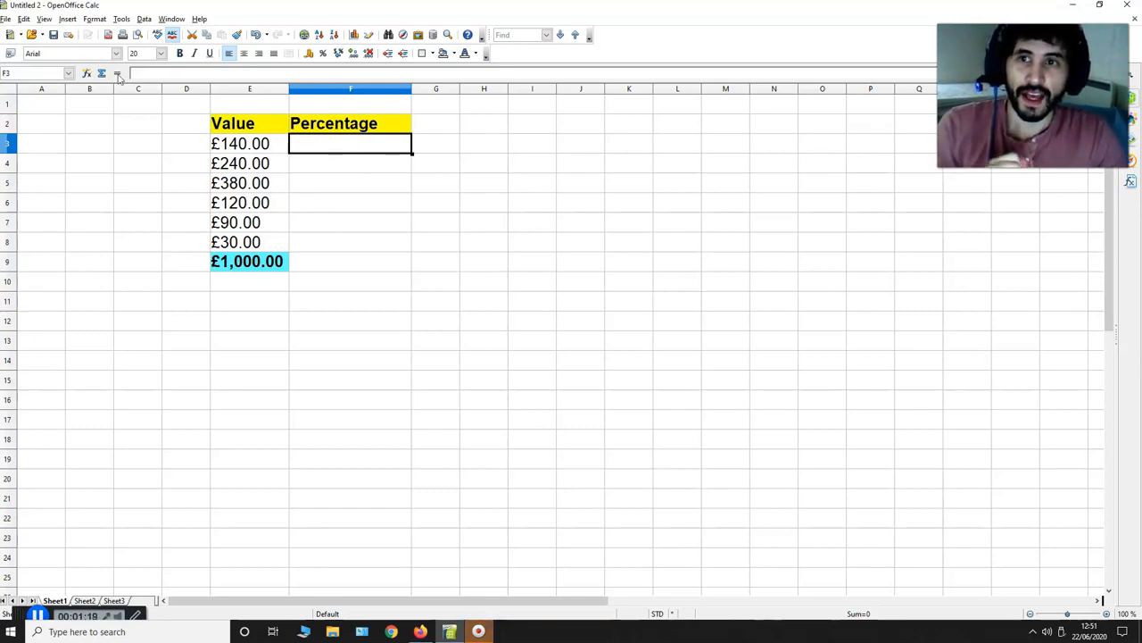
pyautogui.moveTo(101, 73)
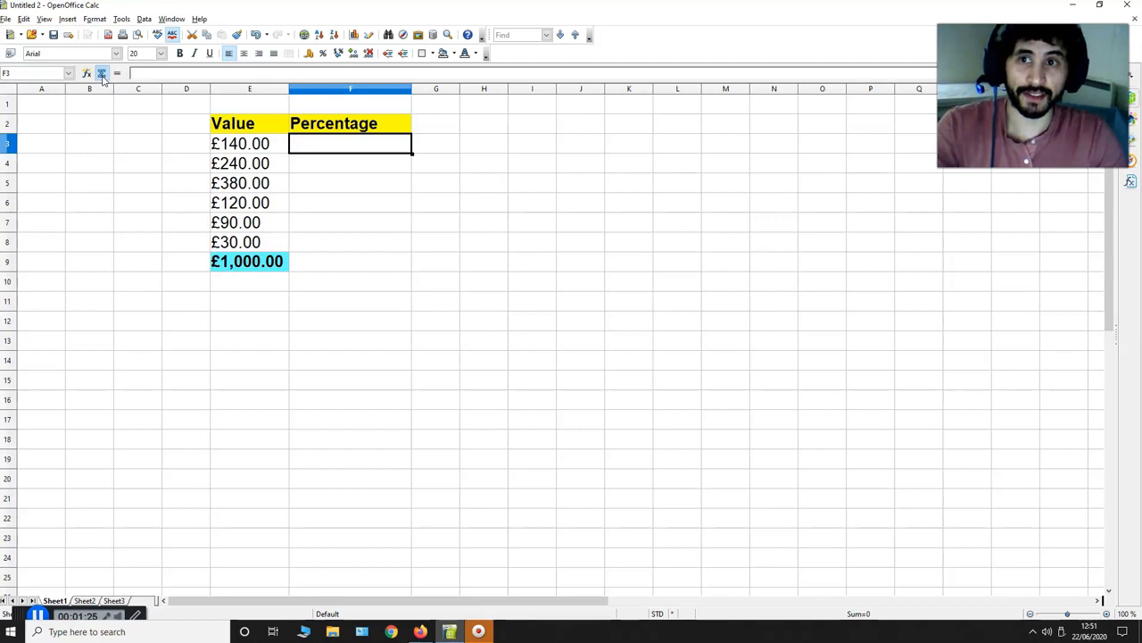
pyautogui.write('=SUM(E3')
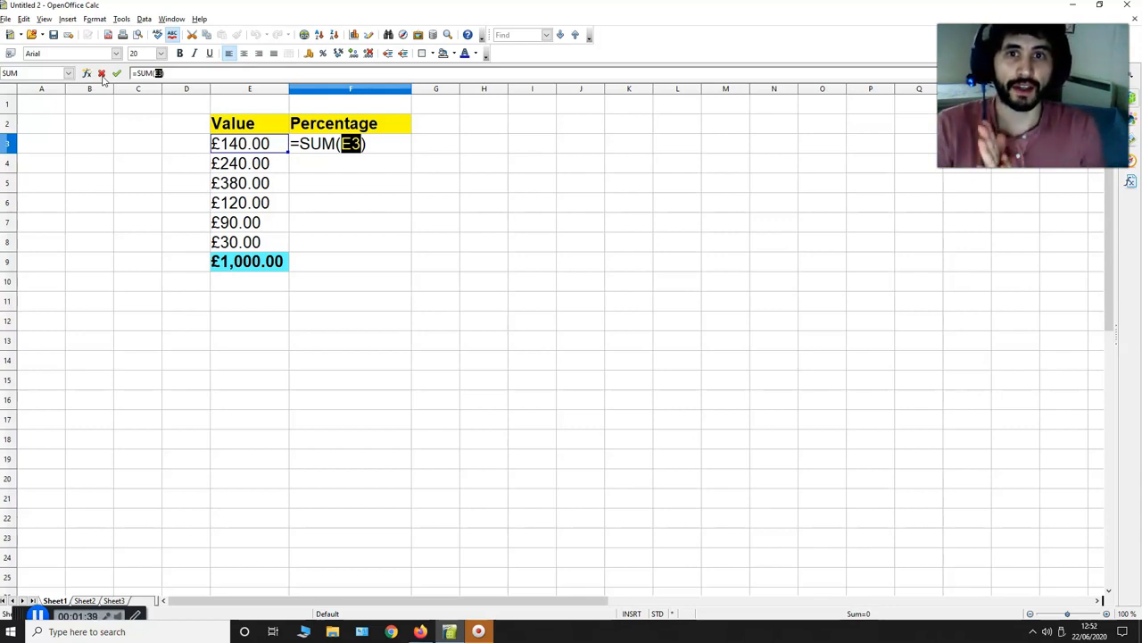
pyautogui.moveTo(382, 108)
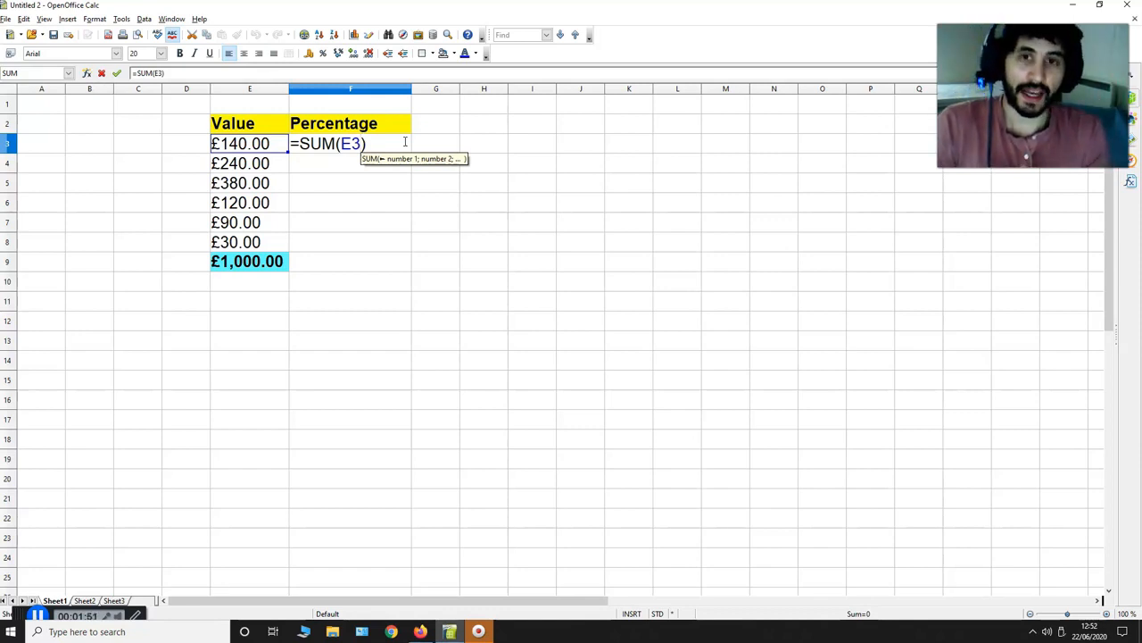
pyautogui.write('/1')
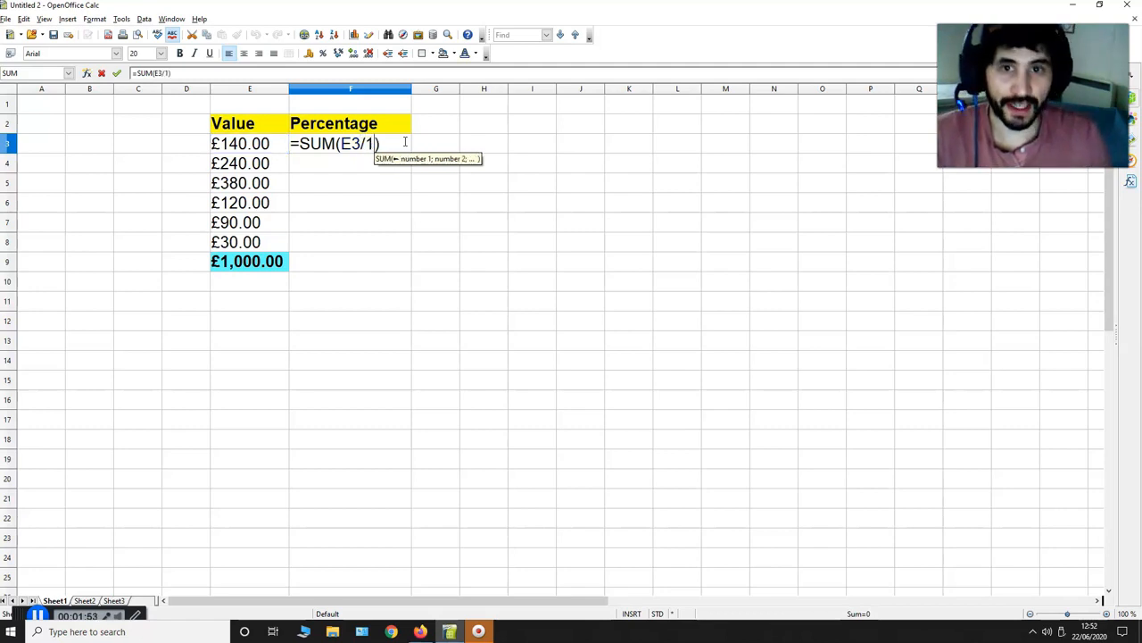
pyautogui.write('000')
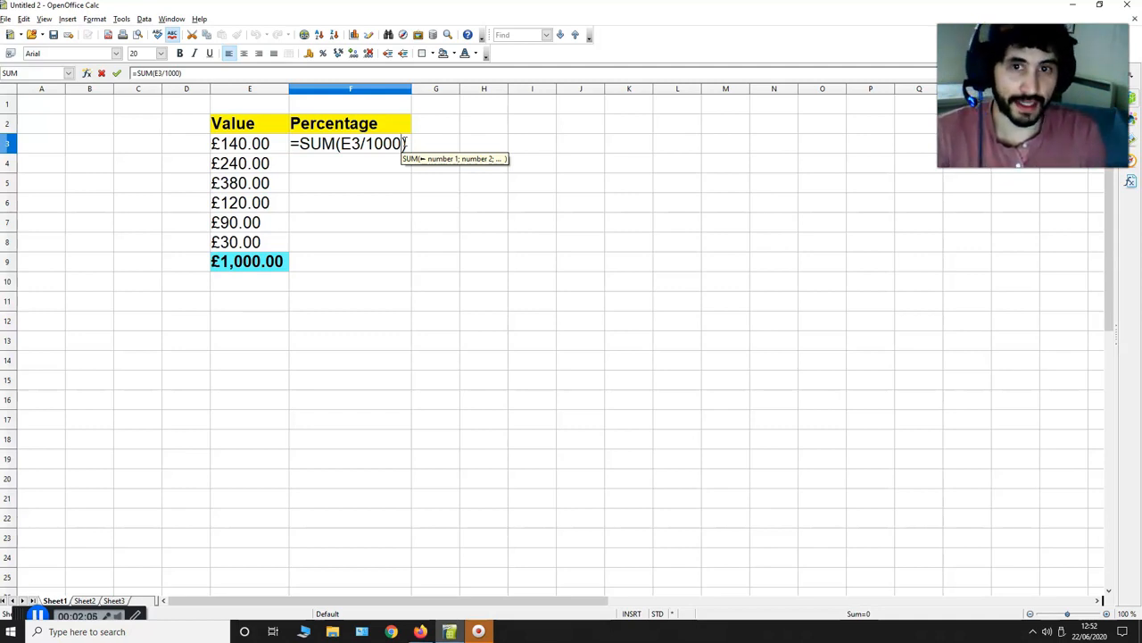
pyautogui.press('Enter')
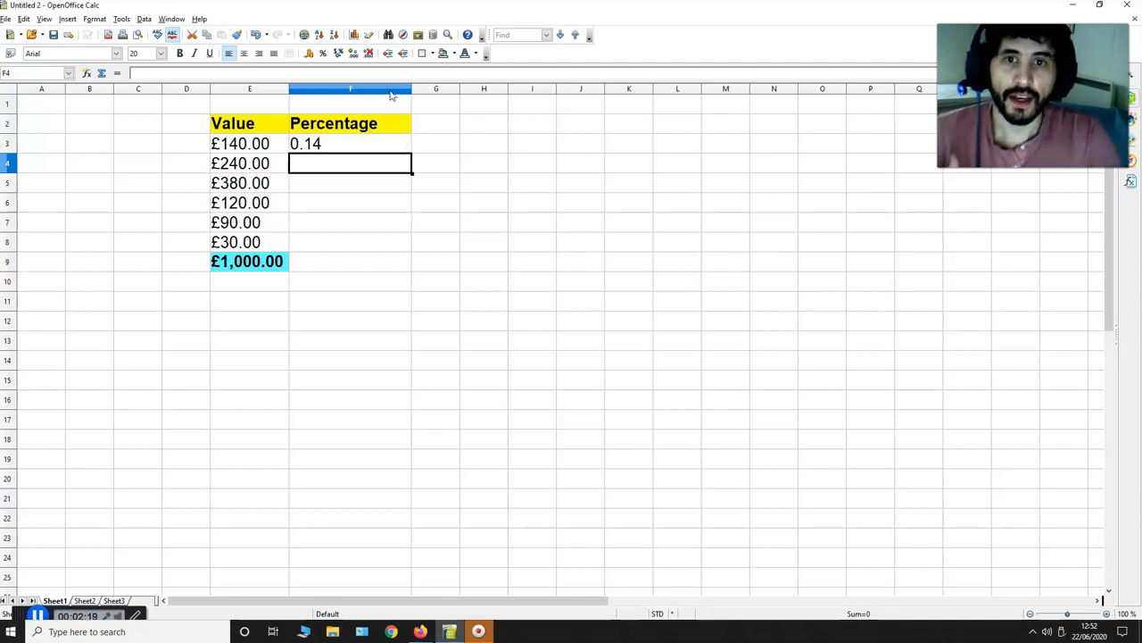
# Format column F as Percent with two decimals, so F3 reads 14.00%
pyautogui.rightClick(350, 89)
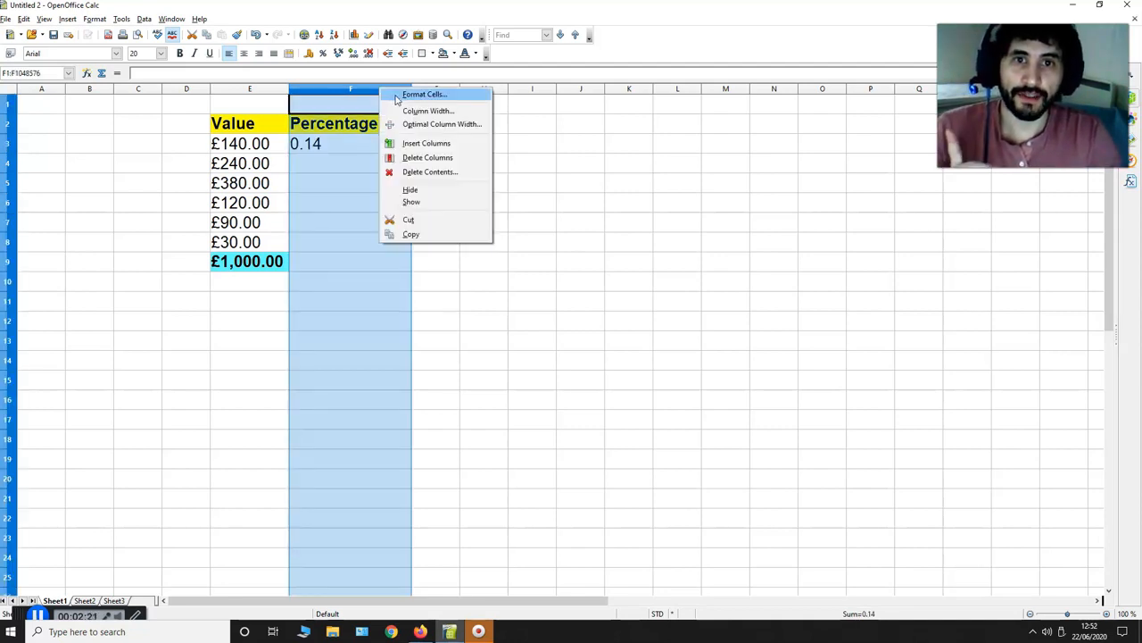
pyautogui.click(413, 94)
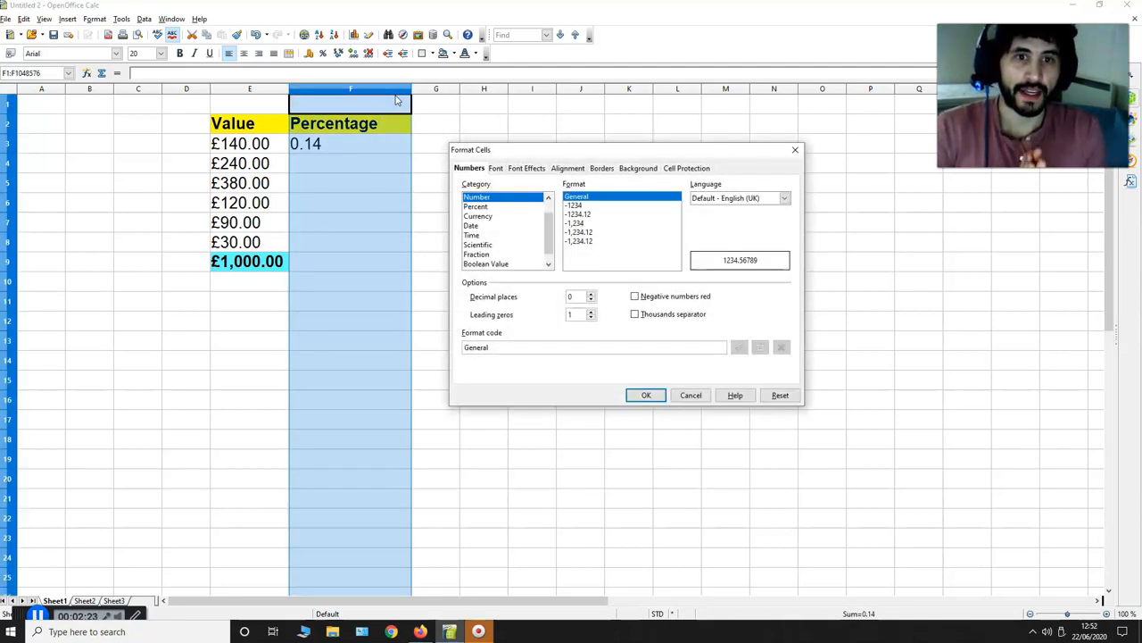
pyautogui.click(478, 206)
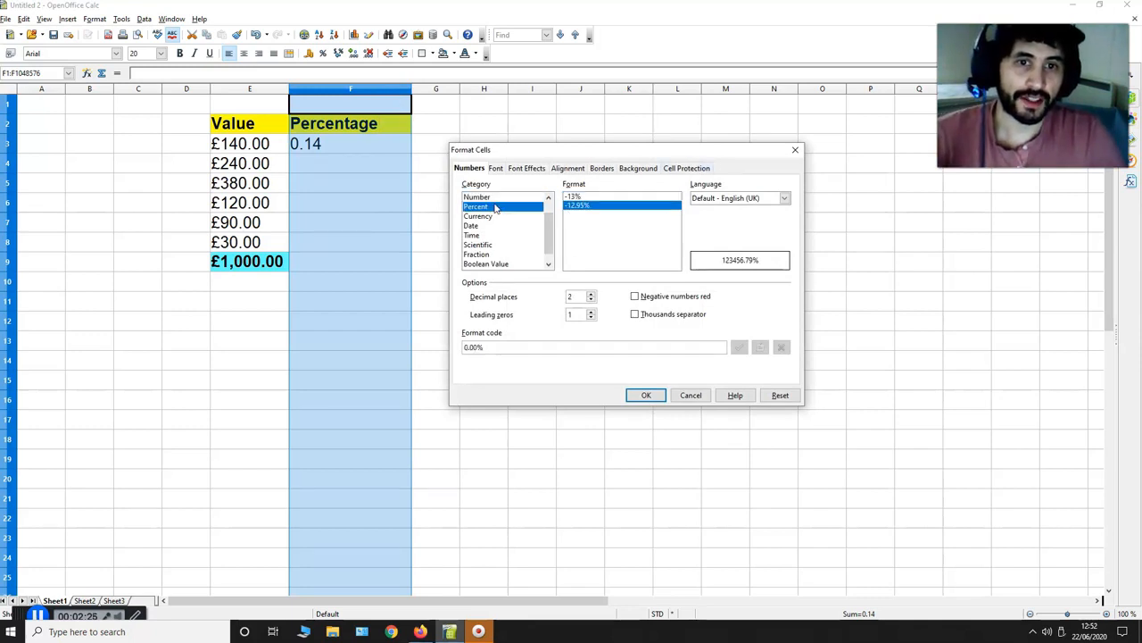
pyautogui.moveTo(635, 193)
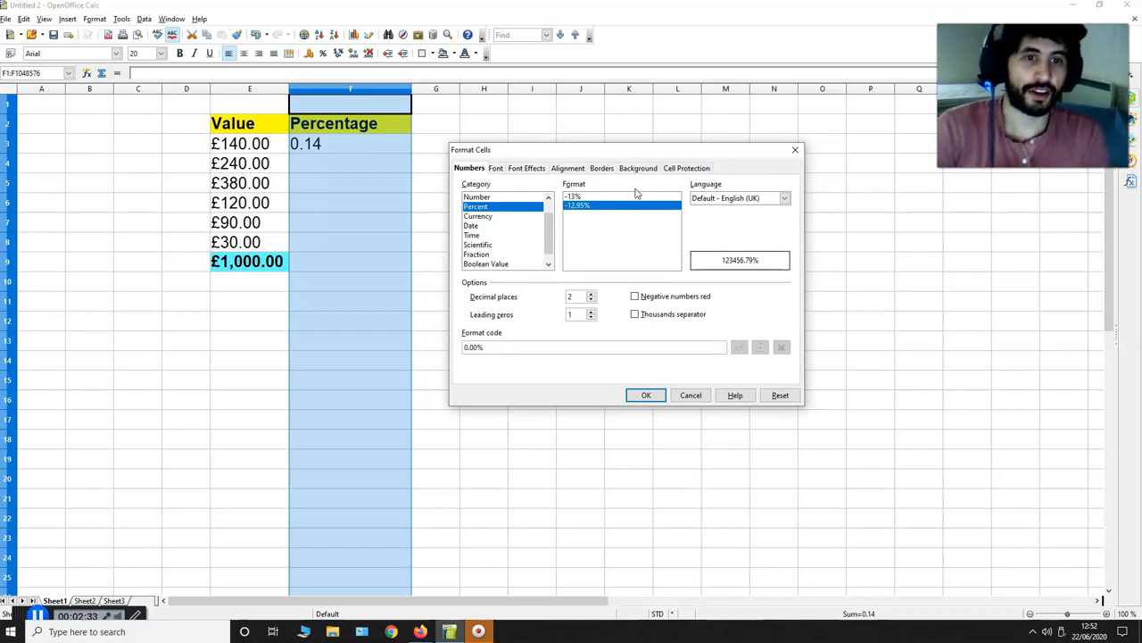
pyautogui.moveTo(642, 219)
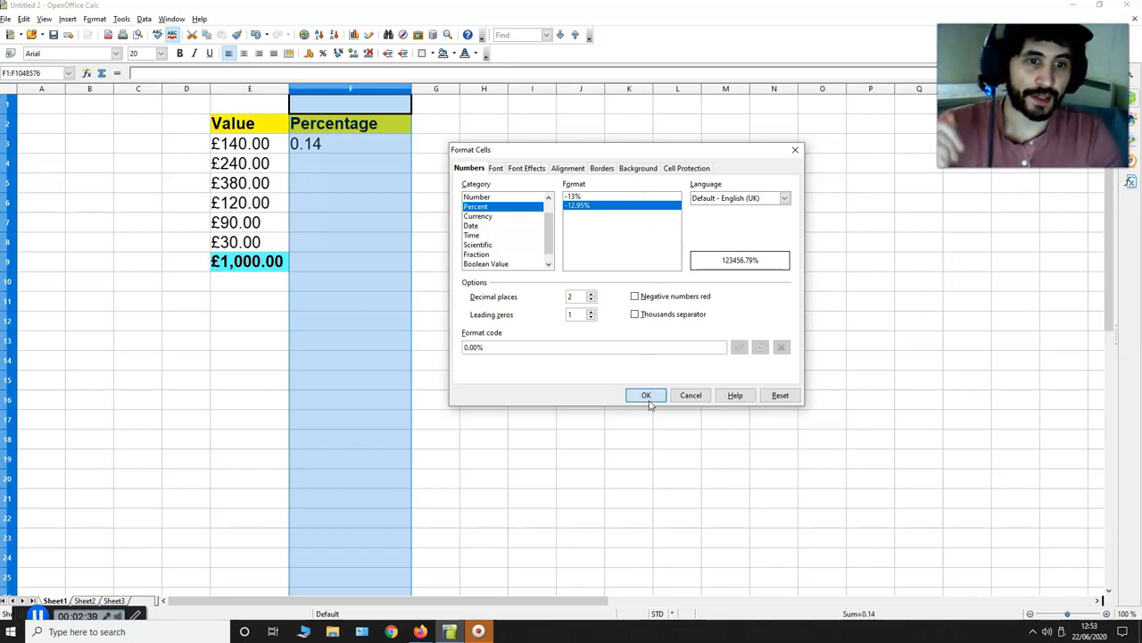
pyautogui.click(645, 394)
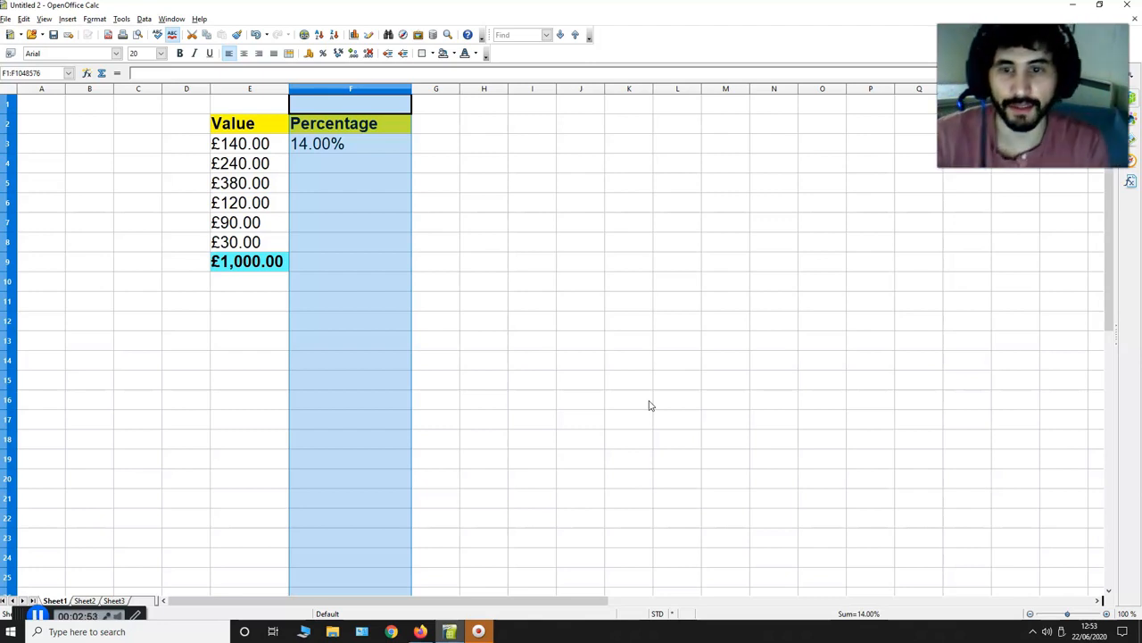
pyautogui.moveTo(387, 150)
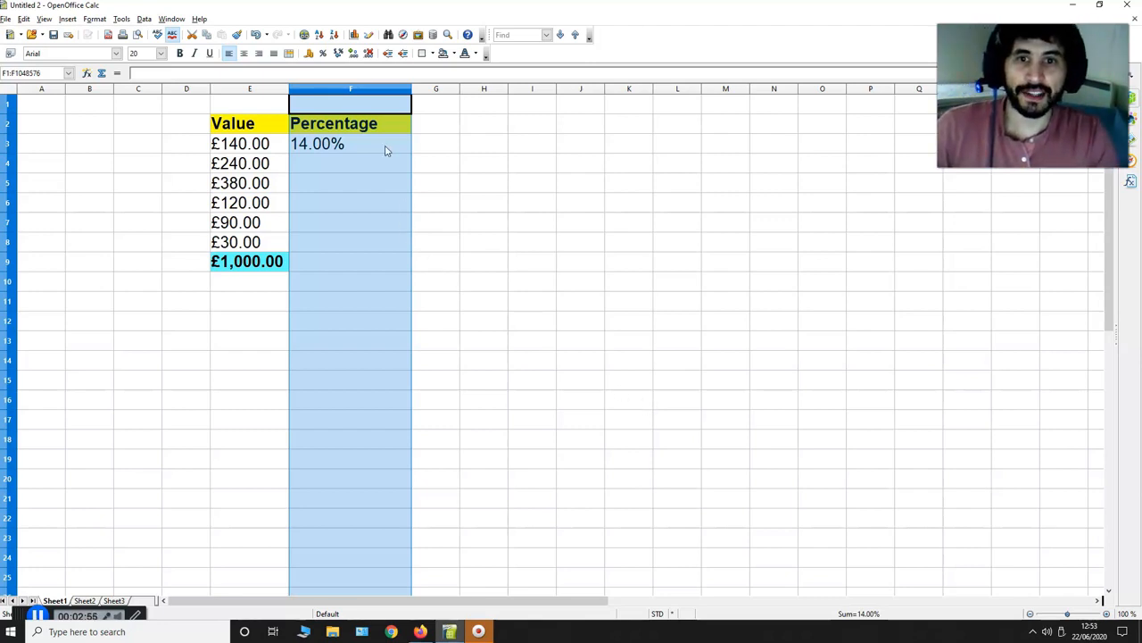
# Select F3, holding =SUM(E3/1000), ready to copy down to F8
pyautogui.click(350, 143)
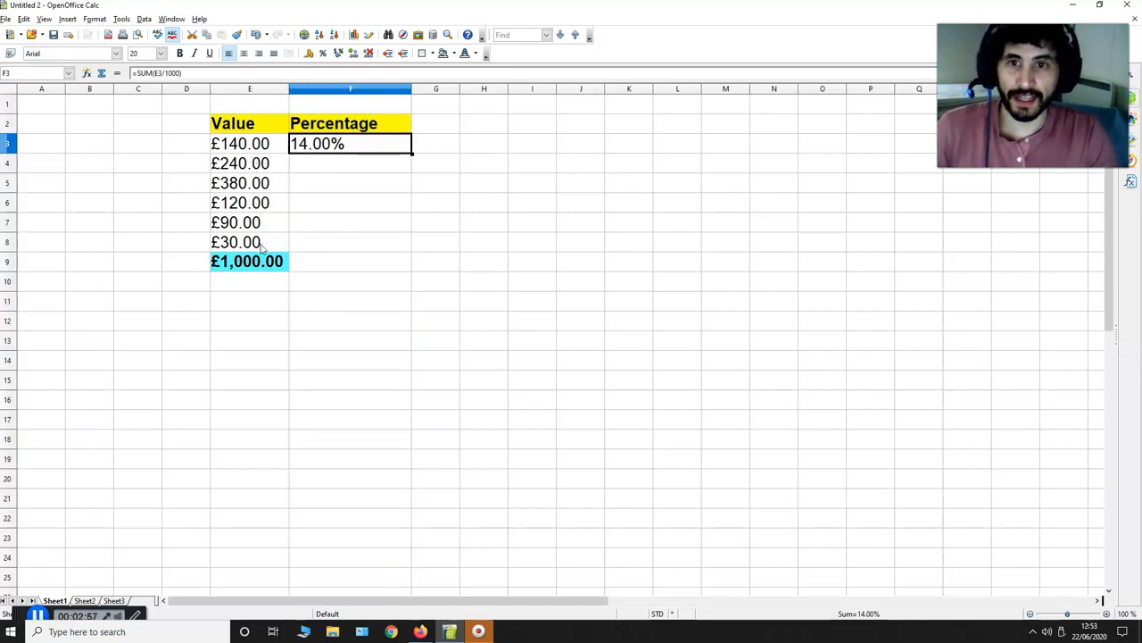
pyautogui.moveTo(347, 256)
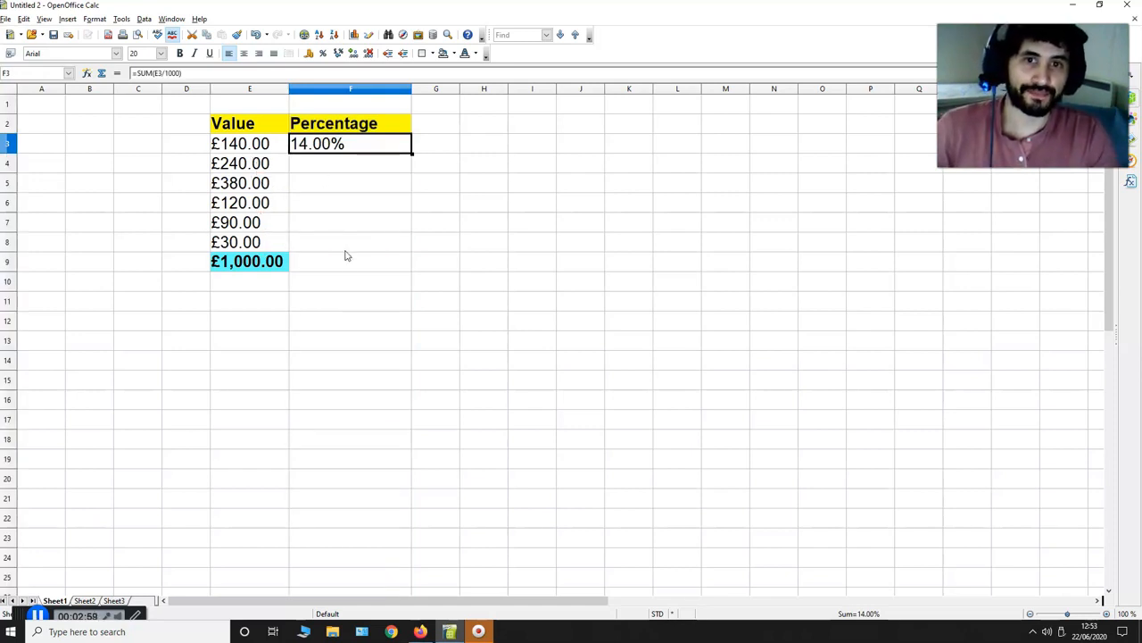
pyautogui.moveTo(390, 219)
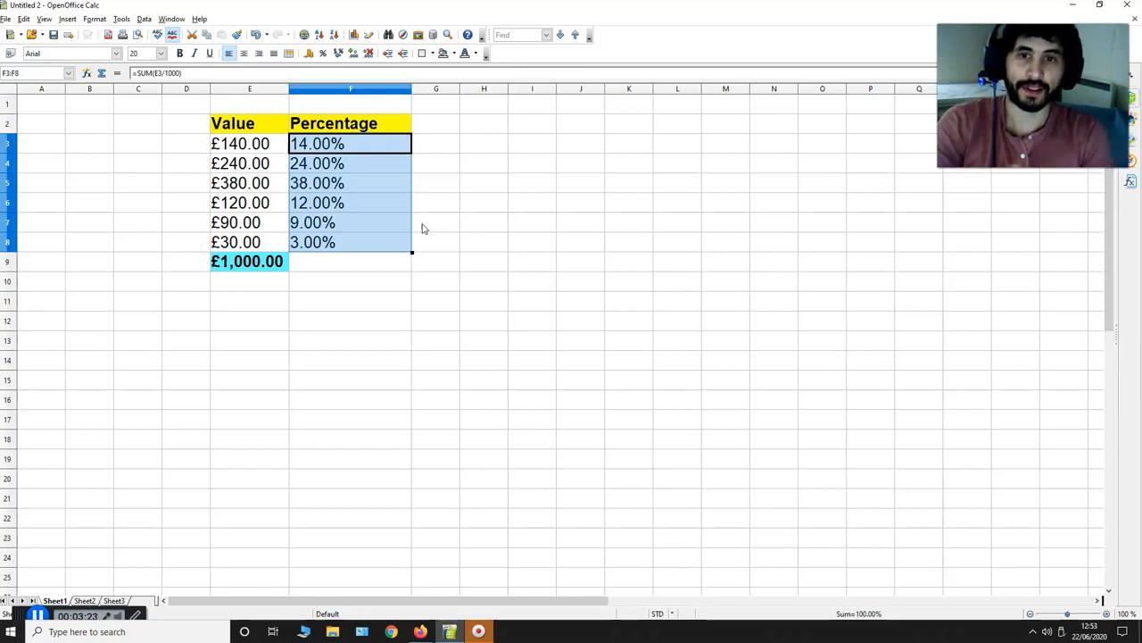
pyautogui.moveTo(417, 231)
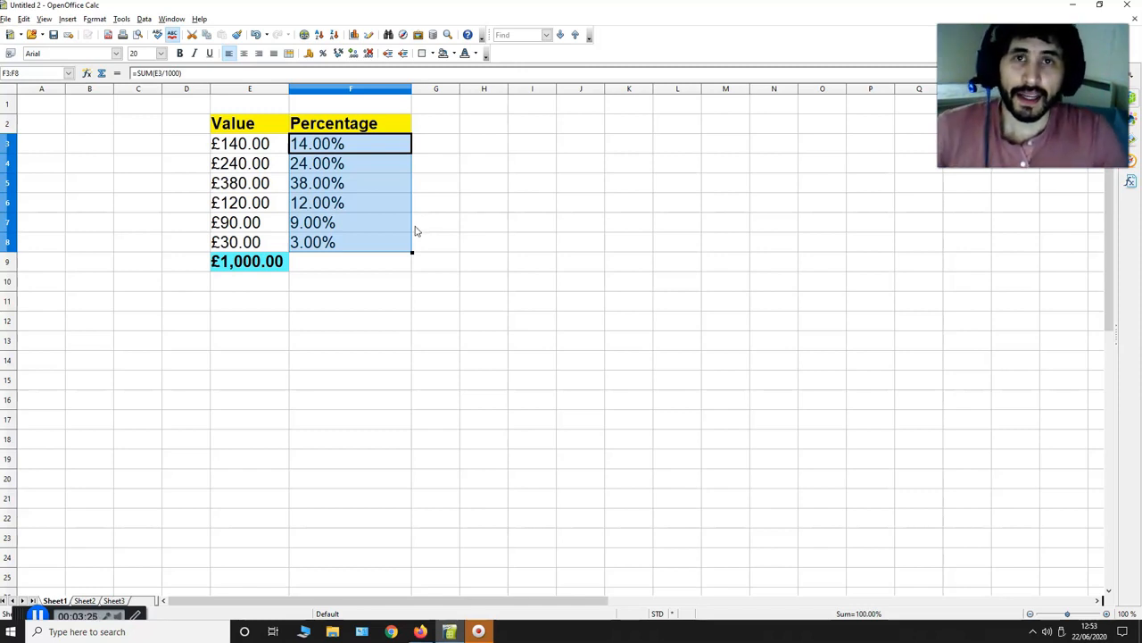
pyautogui.moveTo(372, 276)
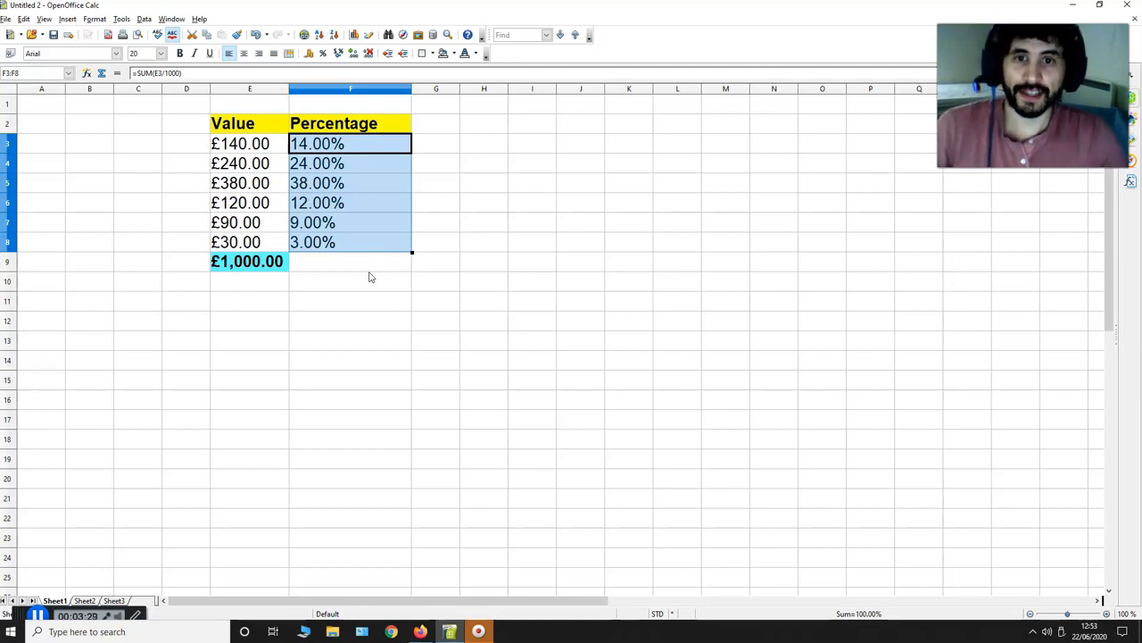
pyautogui.click(349, 260)
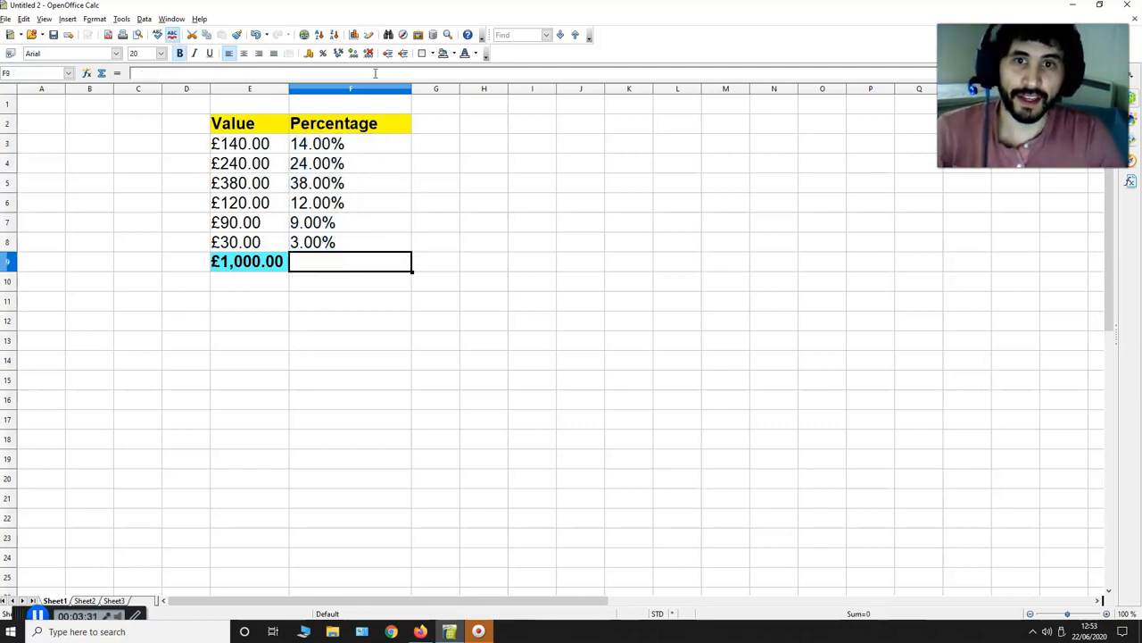
pyautogui.moveTo(120, 100)
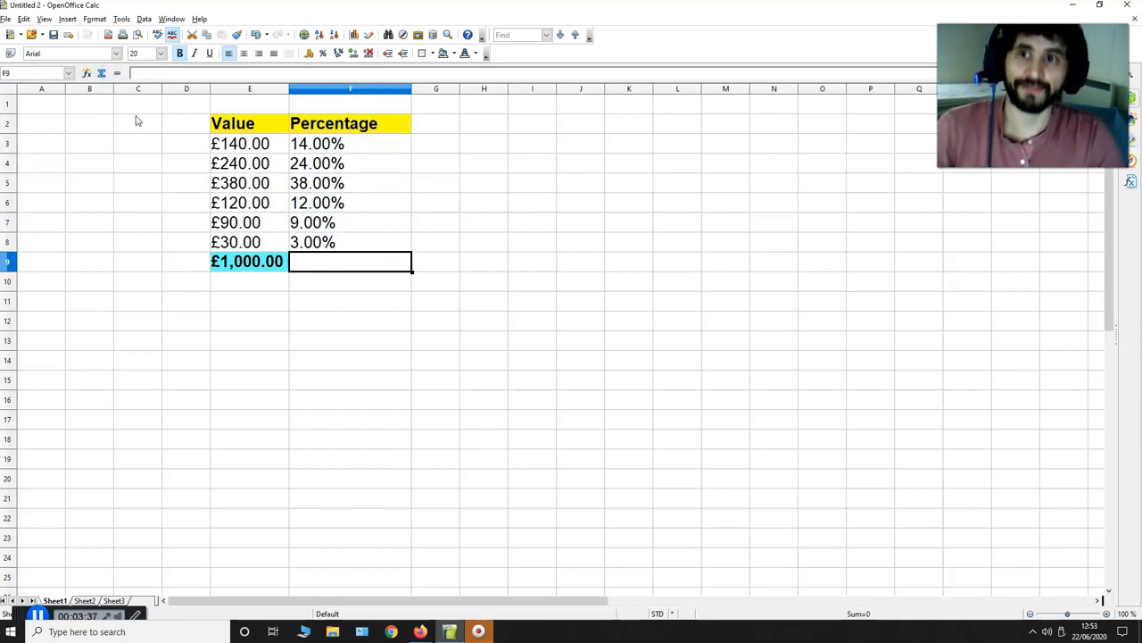
pyautogui.moveTo(109, 73)
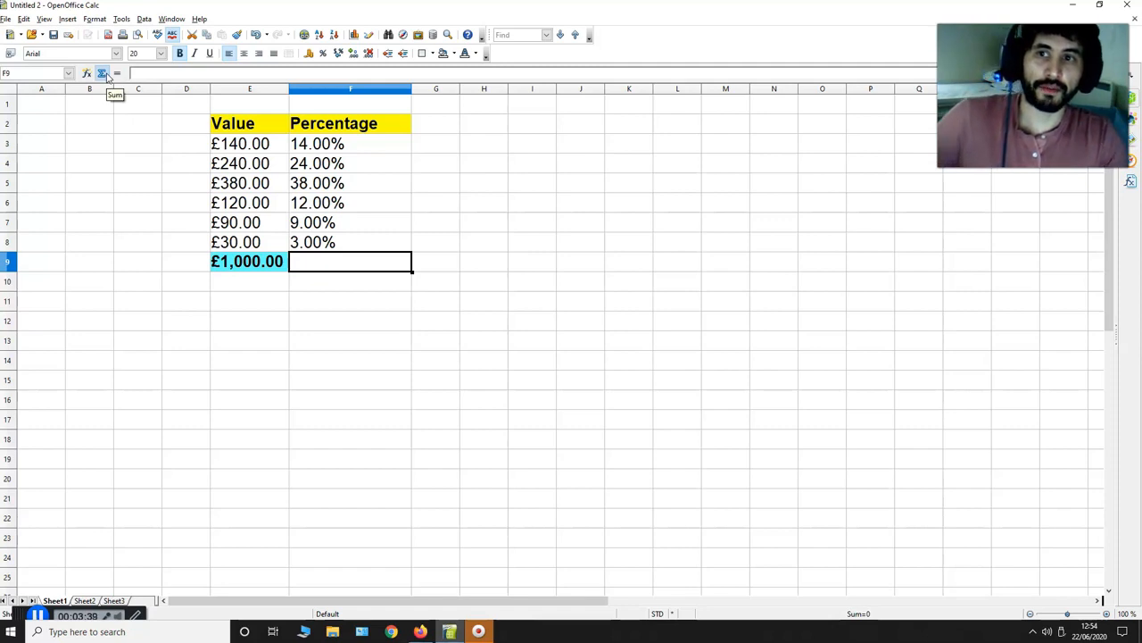